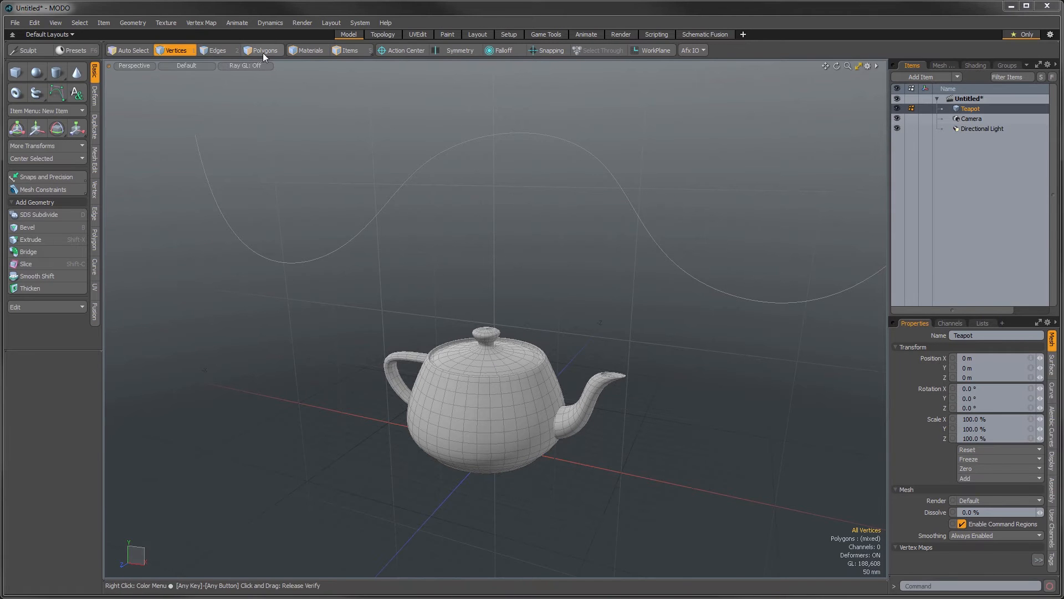
Switch the teapot scene to Polygons selection mode
{"action": "left_click", "coordinate": [262, 50]}
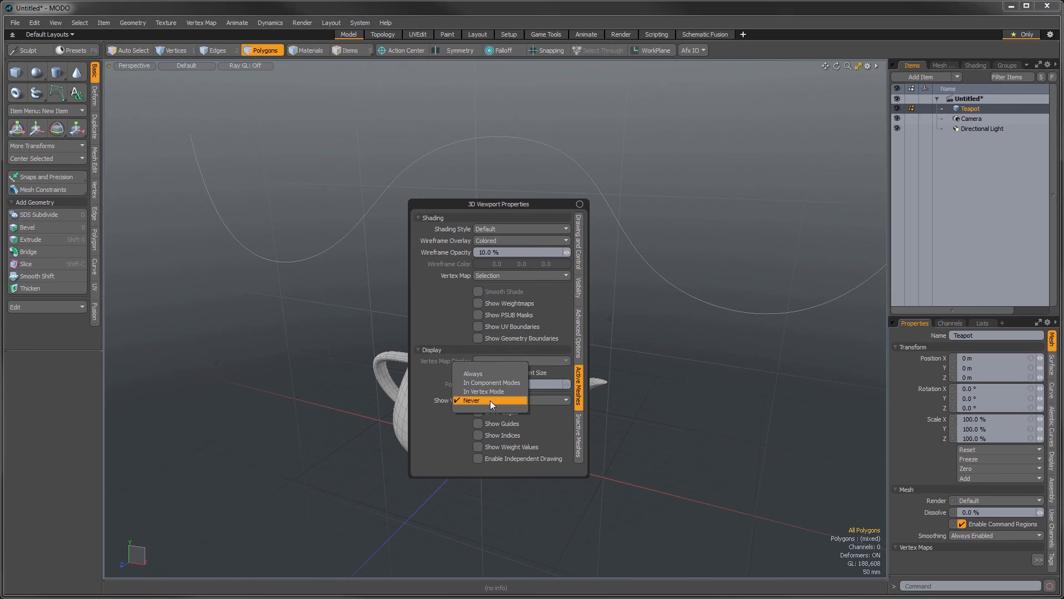
{"action": "mouse_move", "coordinate": [490, 382]}
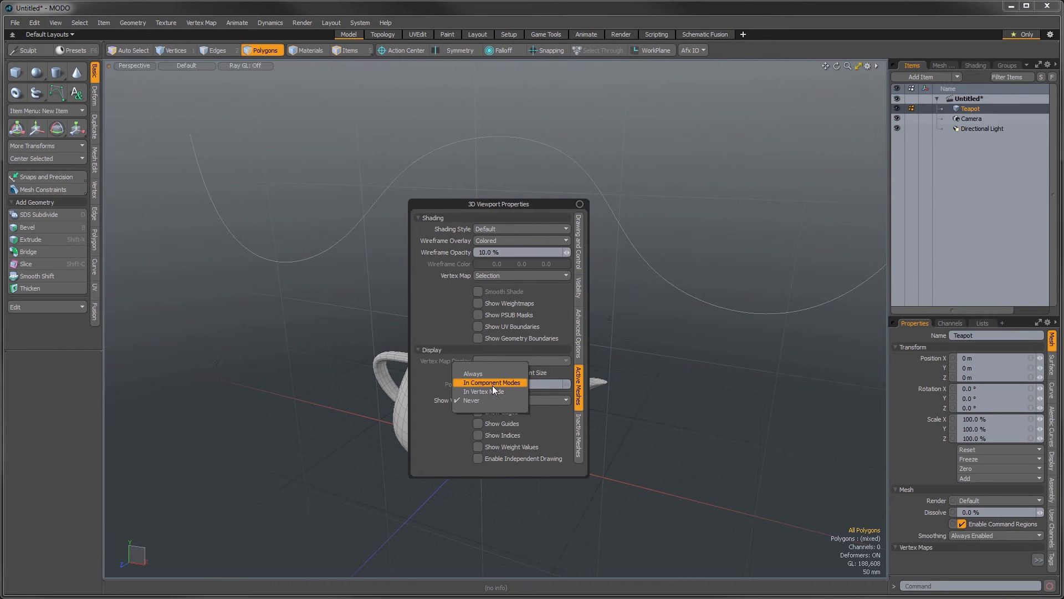
{"action": "mouse_move", "coordinate": [492, 382]}
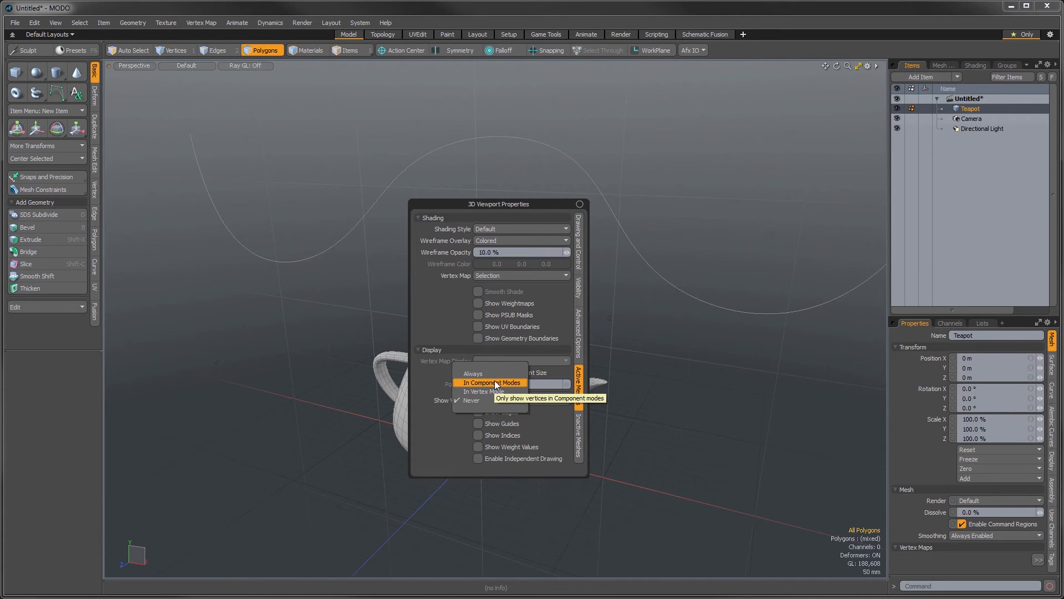
{"action": "mouse_move", "coordinate": [484, 391]}
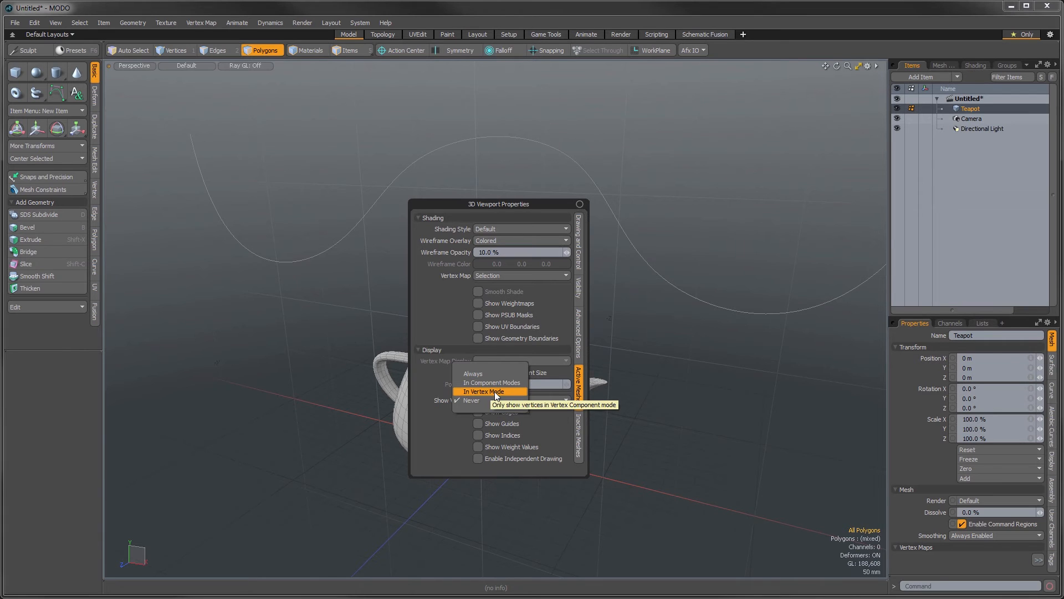
Change Show Vertices from Never to In Vertex Mode and close the viewport properties
{"action": "left_click", "coordinate": [483, 391]}
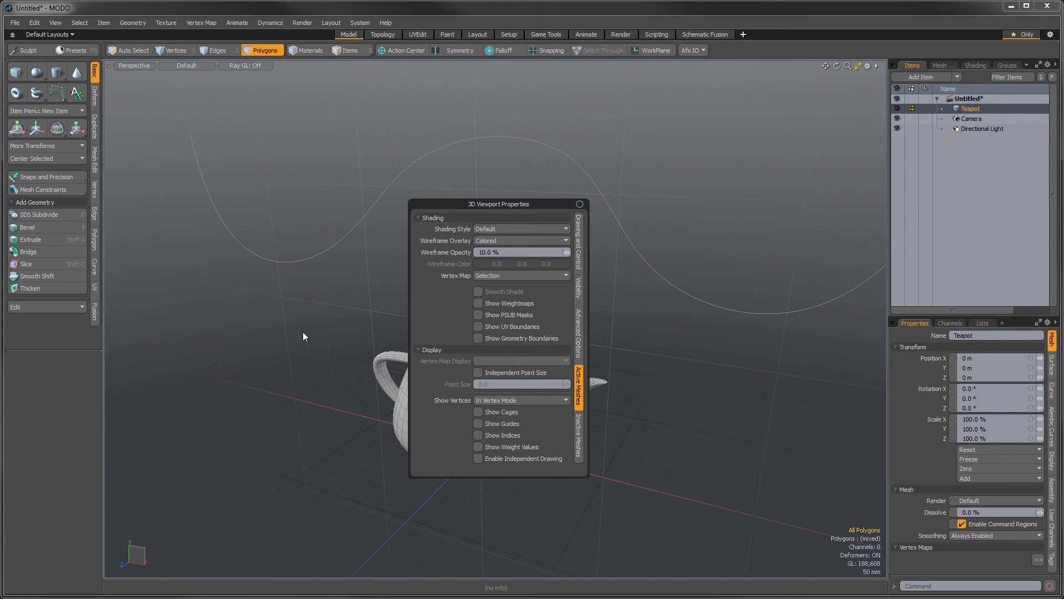
{"action": "left_click", "coordinate": [581, 203]}
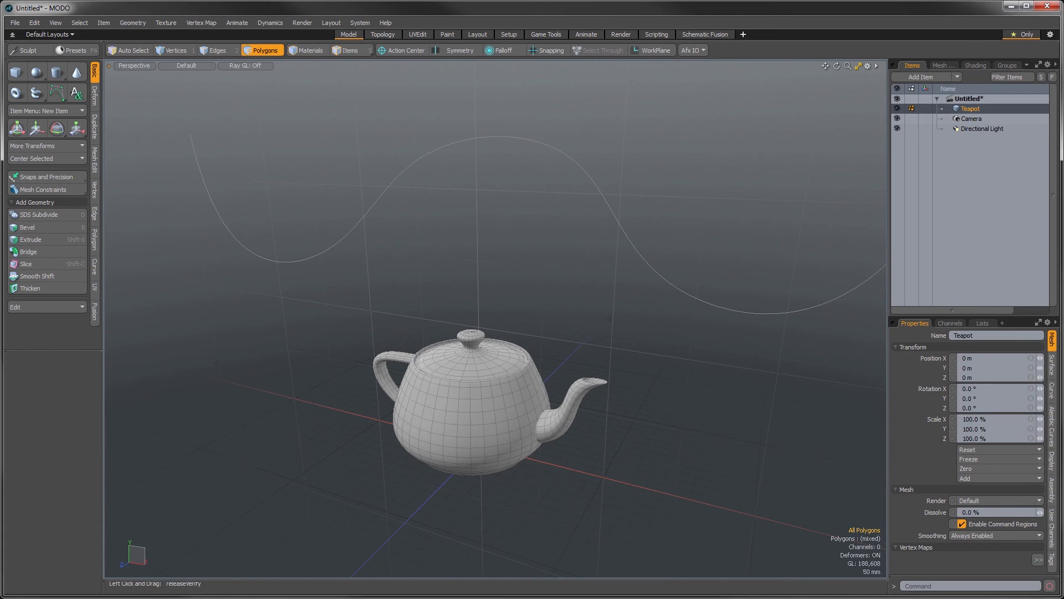
{"action": "mouse_move", "coordinate": [509, 326]}
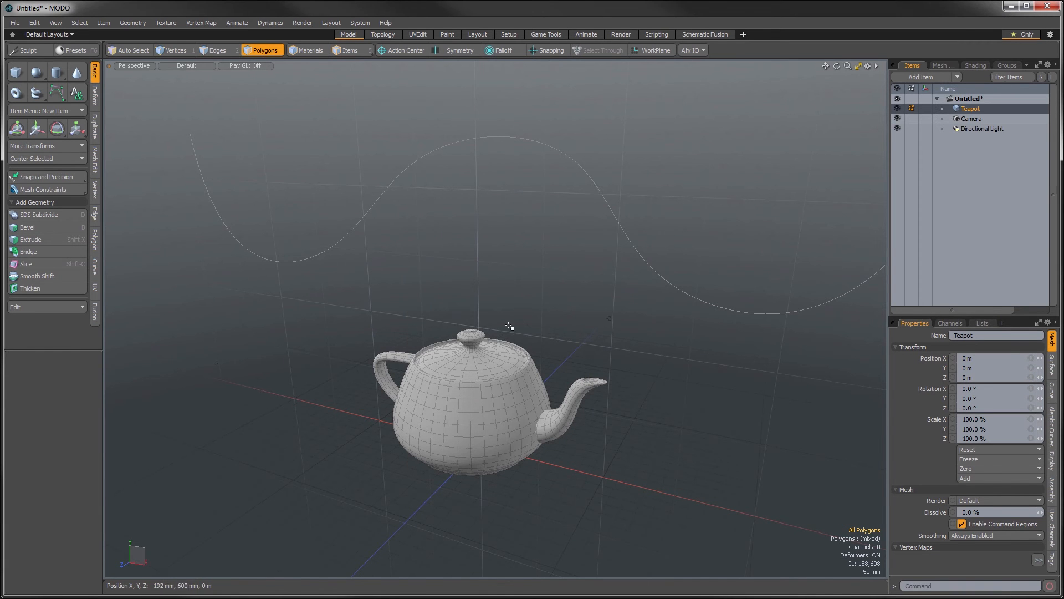
Check Edges mode shows no vertex dots, then switch to Vertices mode to reveal them
{"action": "left_click", "coordinate": [218, 49]}
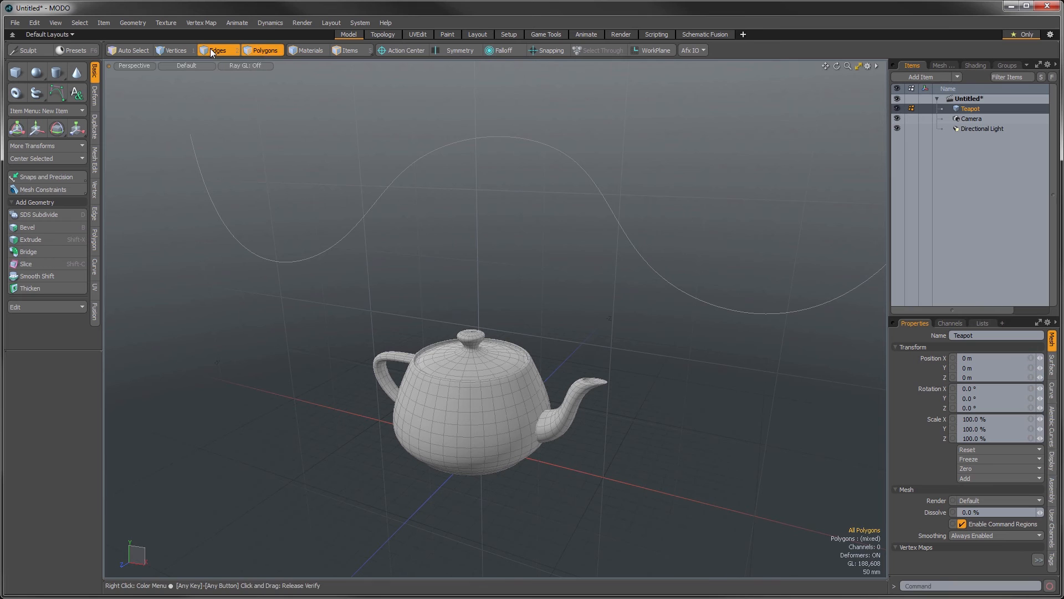
{"action": "left_click", "coordinate": [218, 49]}
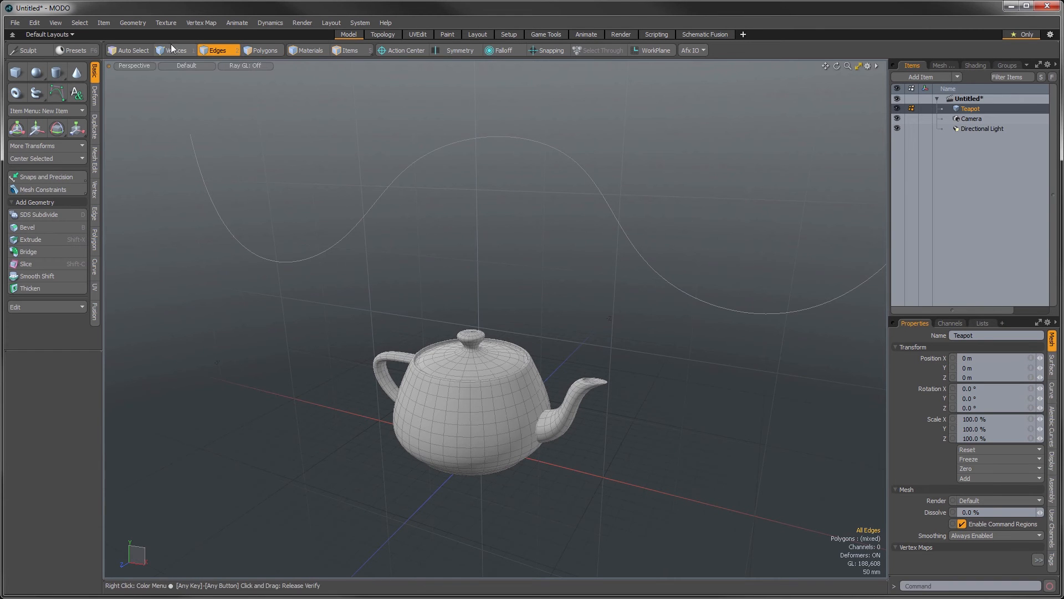
{"action": "left_click", "coordinate": [178, 49]}
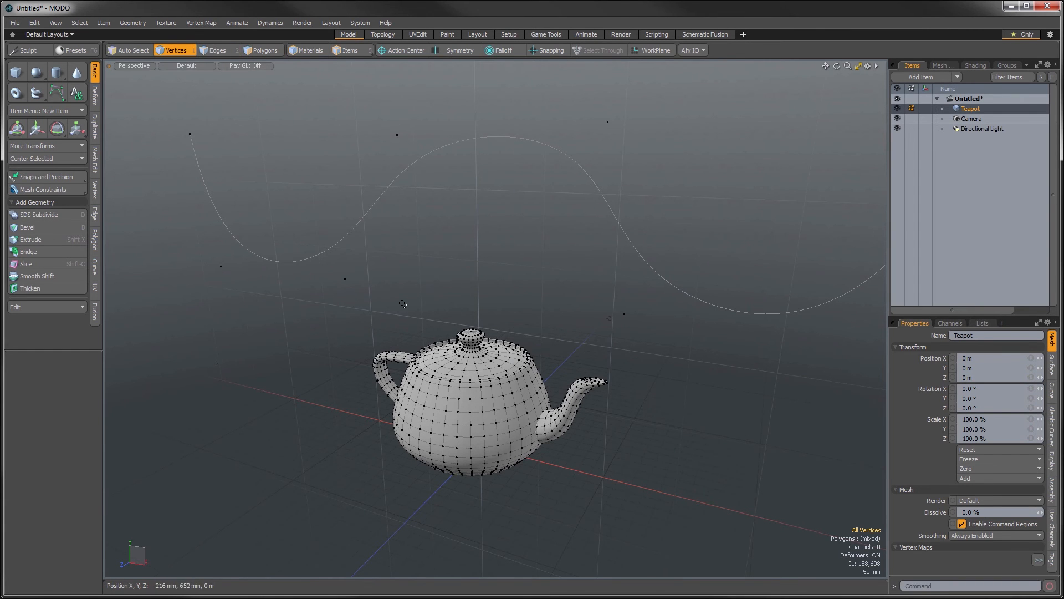
{"action": "mouse_move", "coordinate": [563, 373]}
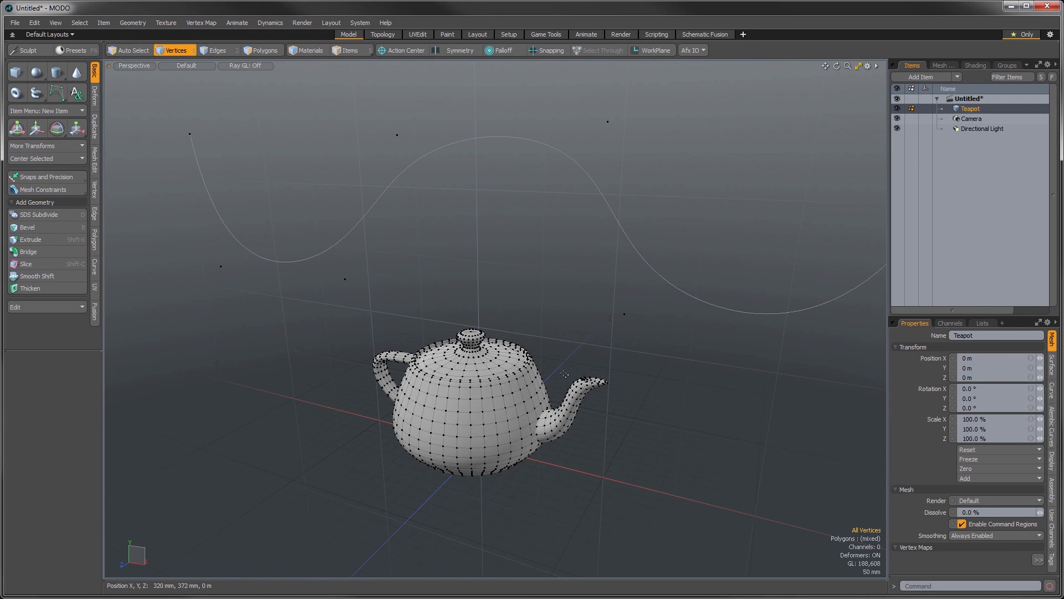
{"action": "mouse_move", "coordinate": [394, 142]}
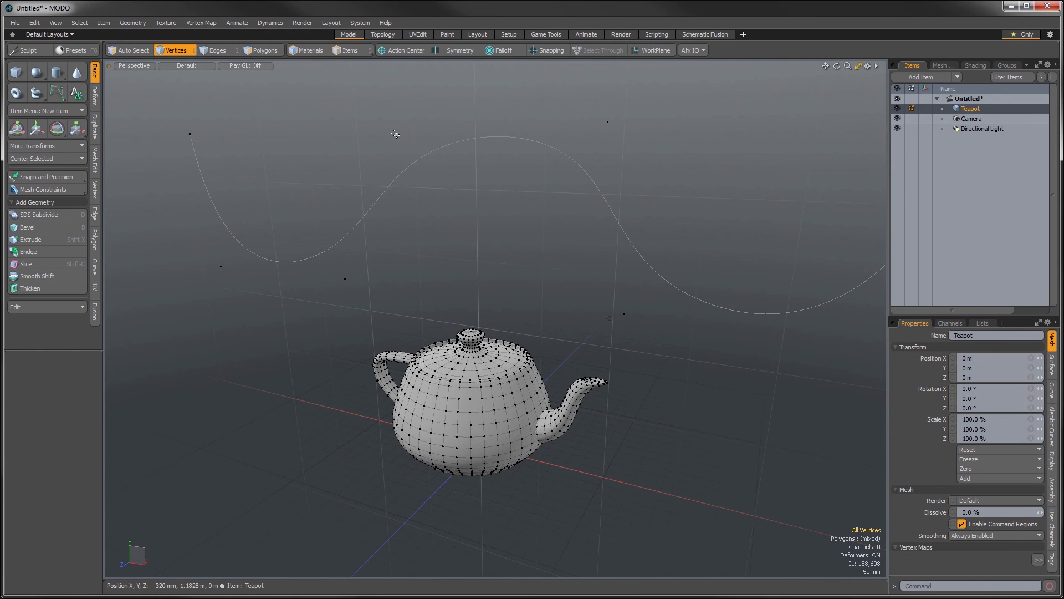
Activate the Transform tool with Screen falloff on the teapot's vertices
{"action": "left_click", "coordinate": [502, 49]}
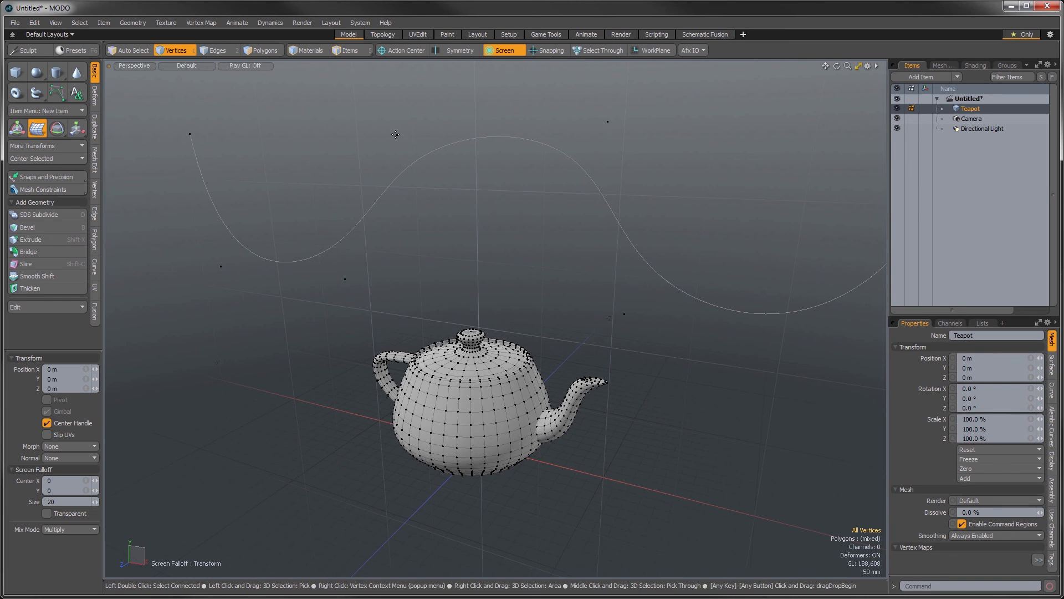